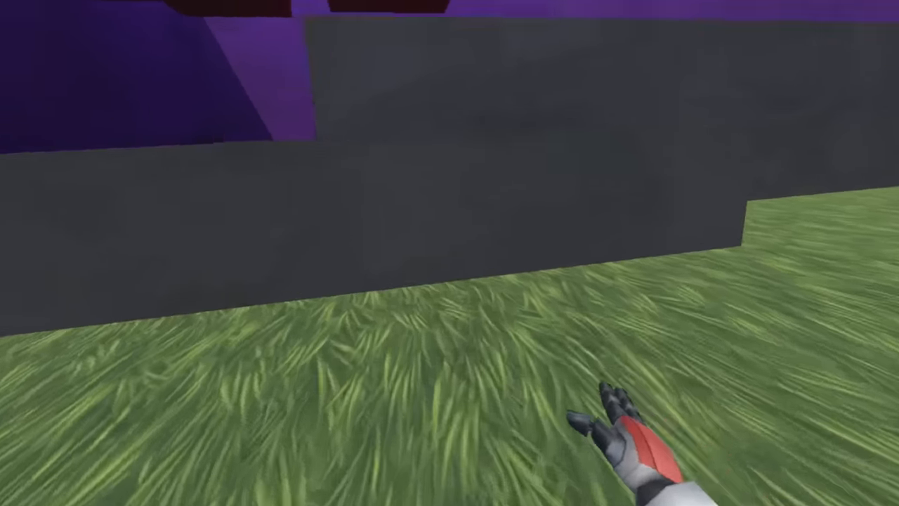
mouse_move(449, 253)
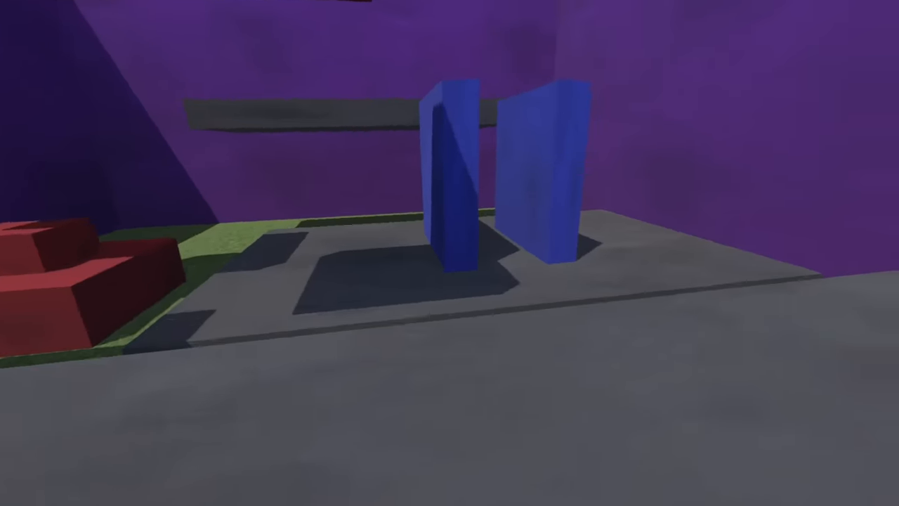
mouse_move(449, 253)
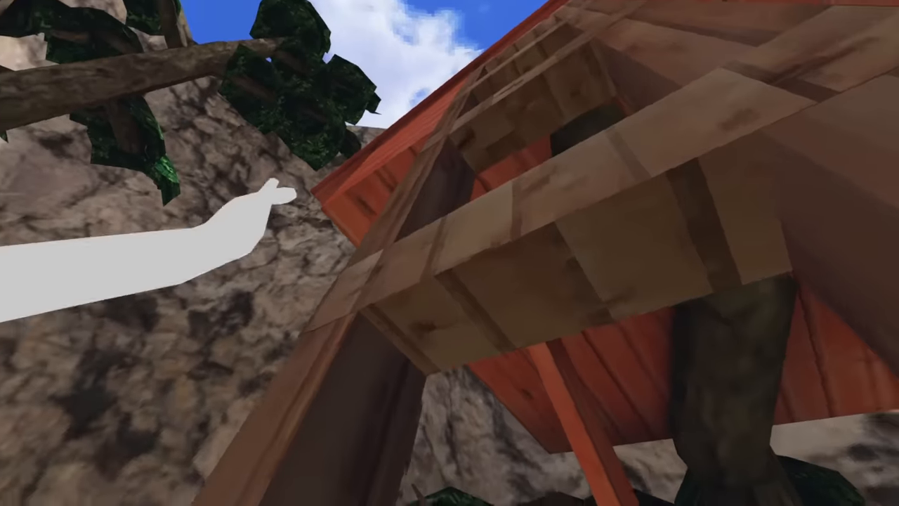
scroll(down, 3)
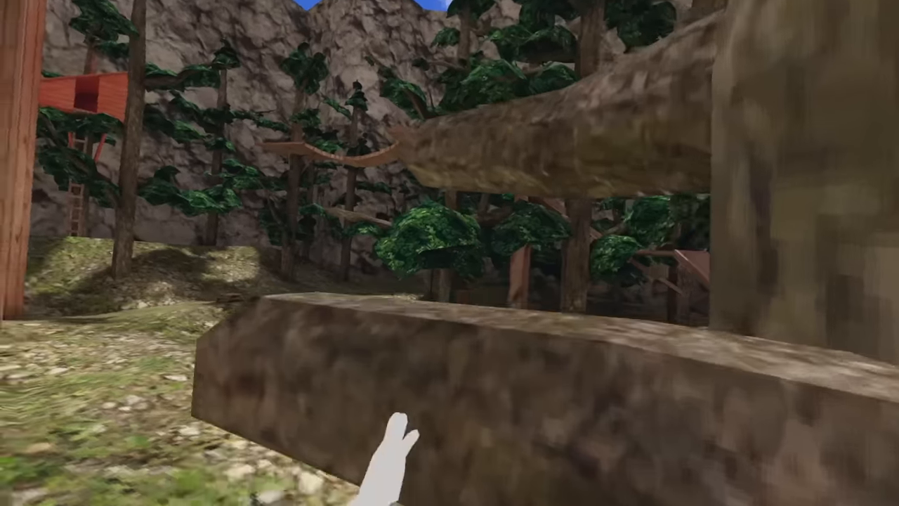